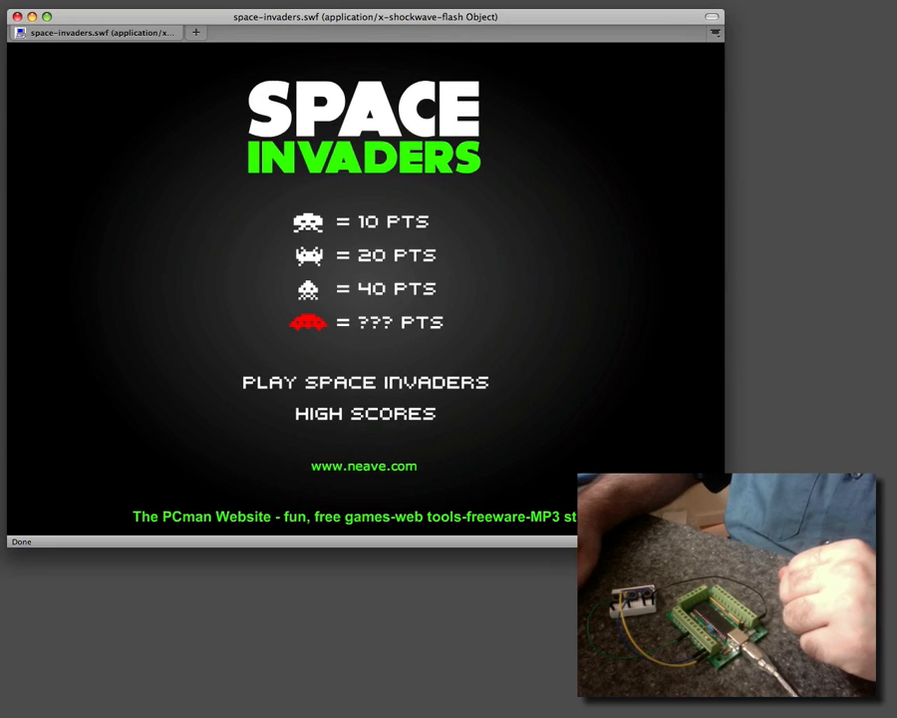
mouse_move(265, 610)
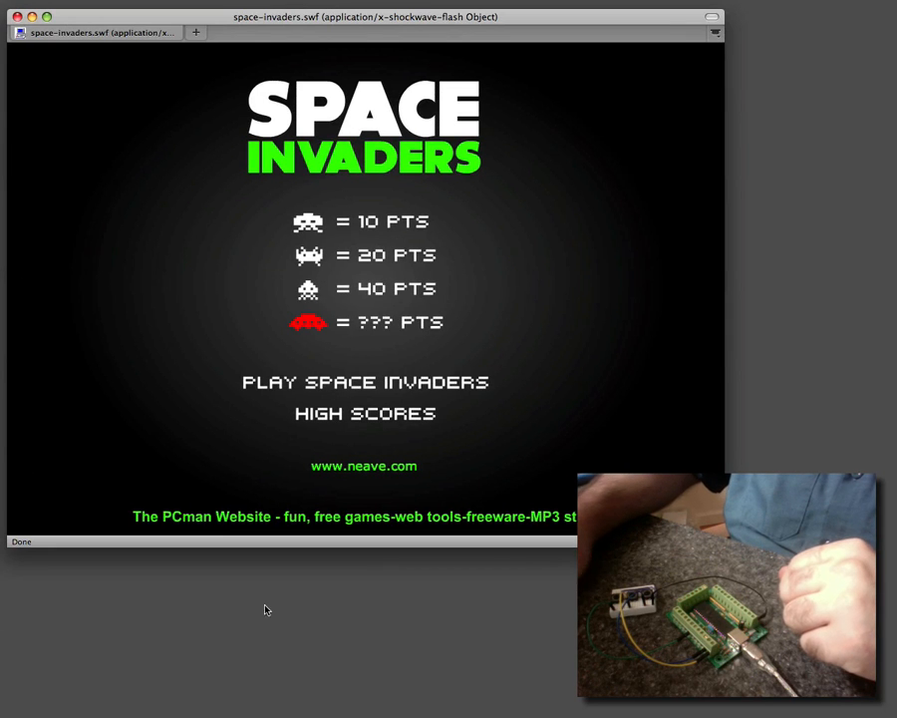
mouse_move(583, 394)
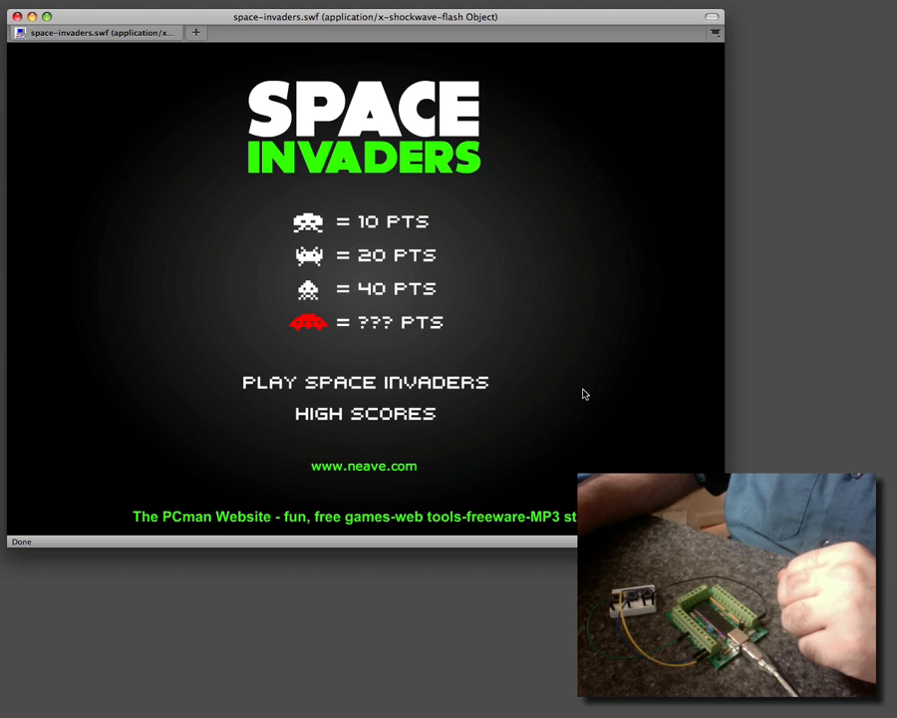
Start a new Space Invaders game from the title screen with score zero and three lives
left_click(363, 383)
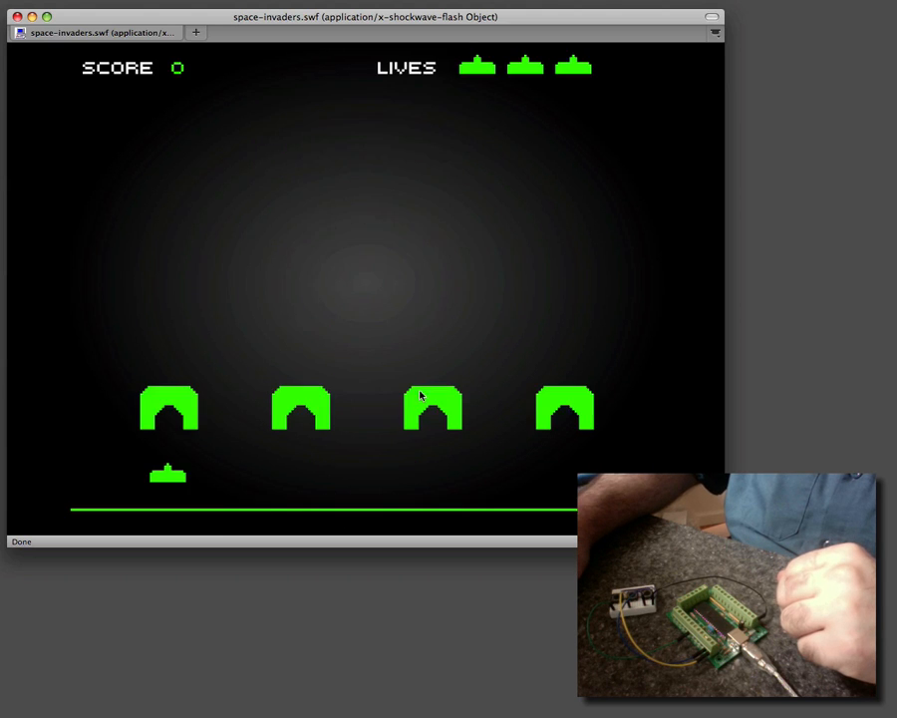